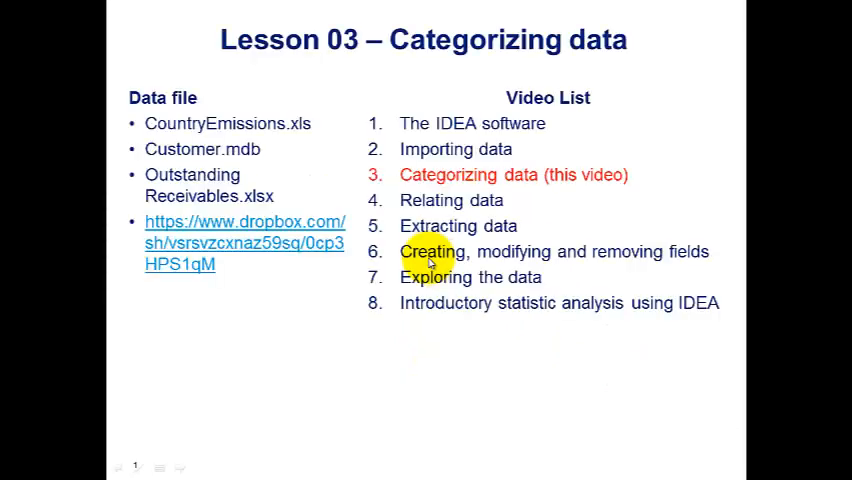
{"action": "mouse_move", "coordinate": [468, 194]}
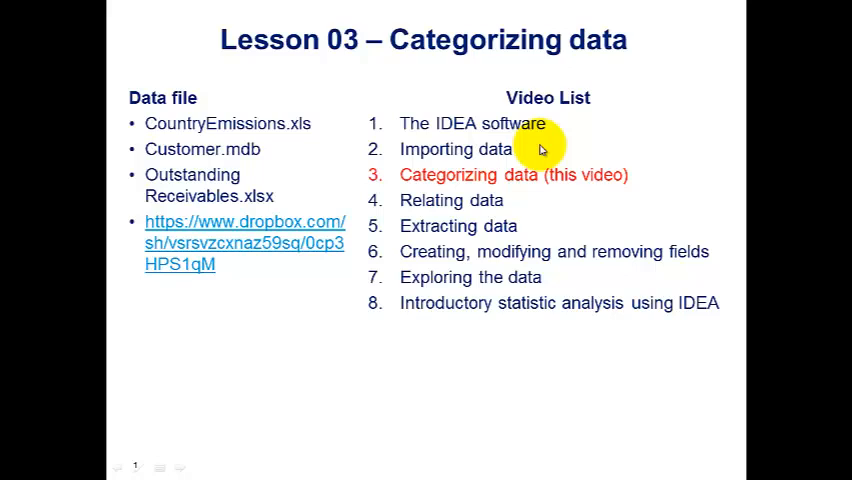
{"action": "mouse_move", "coordinate": [318, 136]}
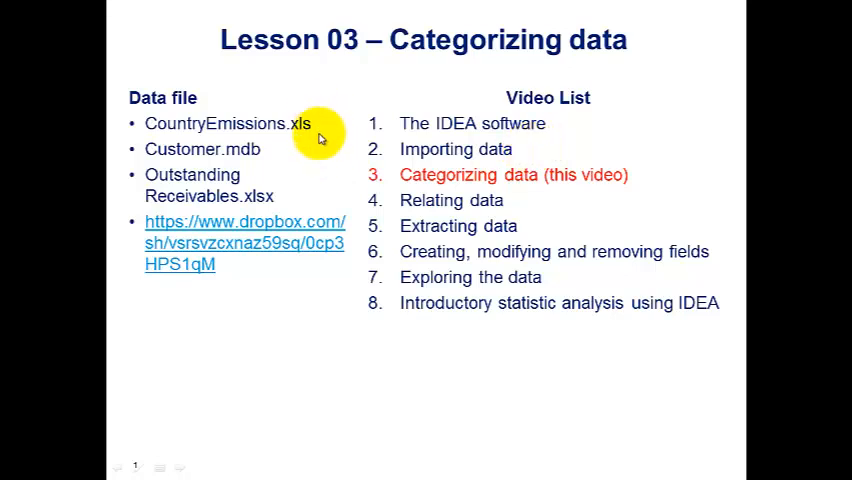
{"action": "mouse_move", "coordinate": [284, 236]}
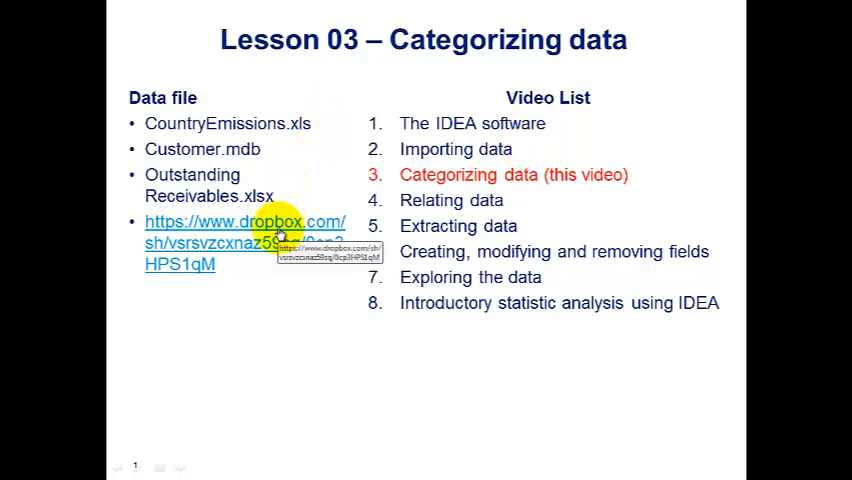
{"action": "mouse_move", "coordinate": [272, 292]}
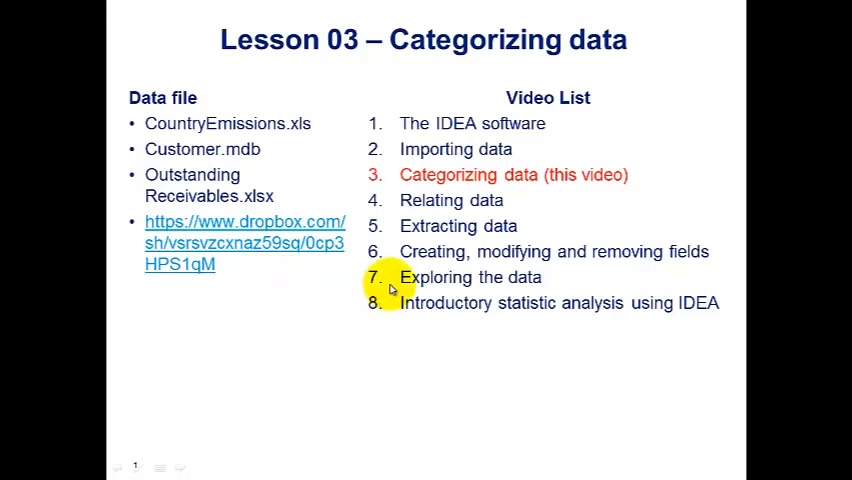
Run the import IDEAScript macro to load the carbon emissions, customers and receivables databases
{"action": "key", "text": "Escape"}
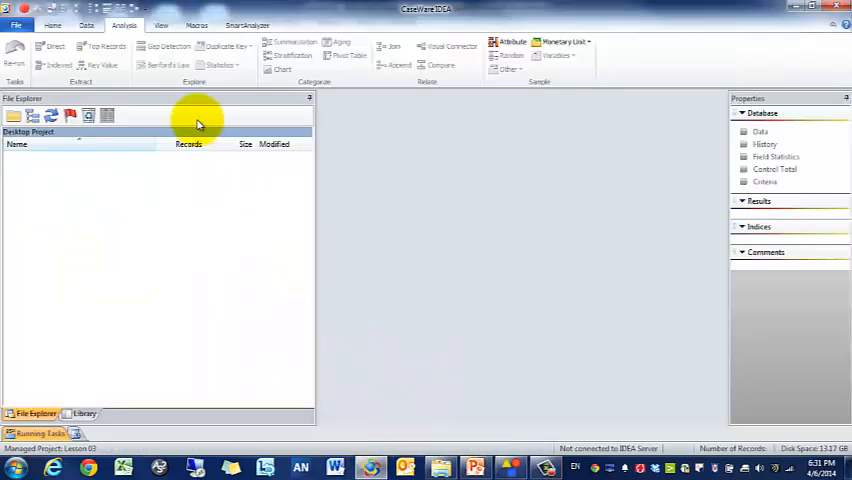
{"action": "mouse_move", "coordinate": [244, 216]}
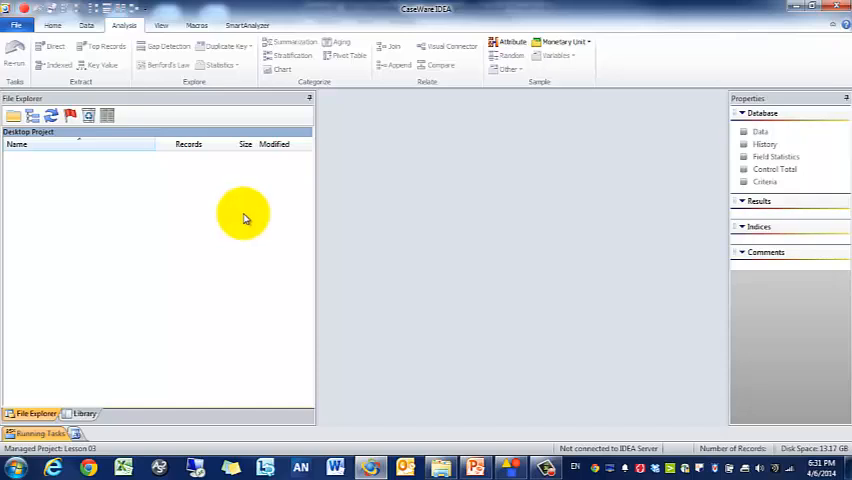
{"action": "left_click", "coordinate": [200, 24]}
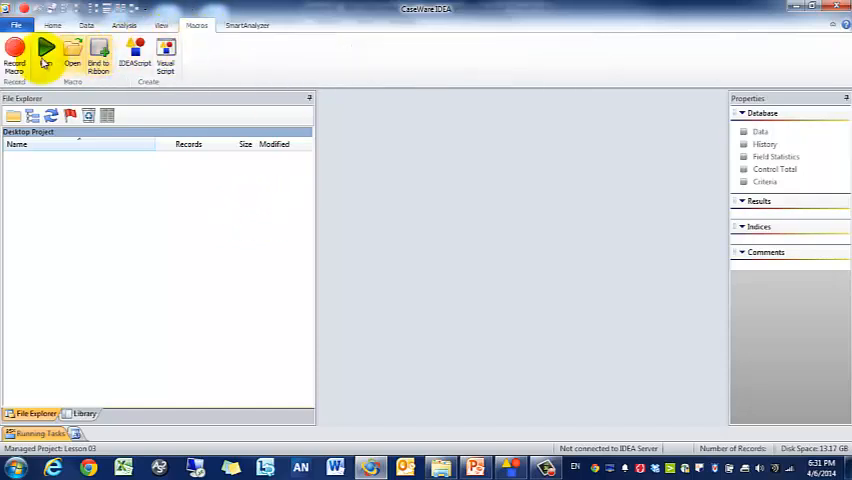
{"action": "left_click", "coordinate": [70, 52]}
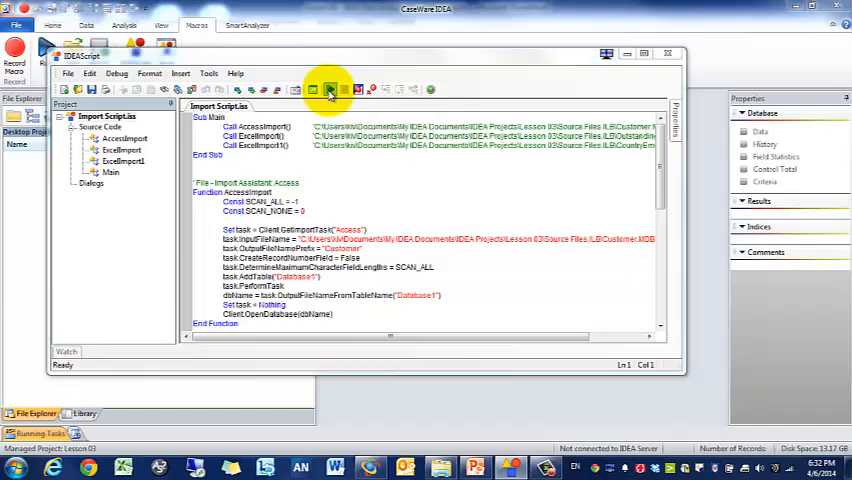
{"action": "left_click", "coordinate": [336, 90]}
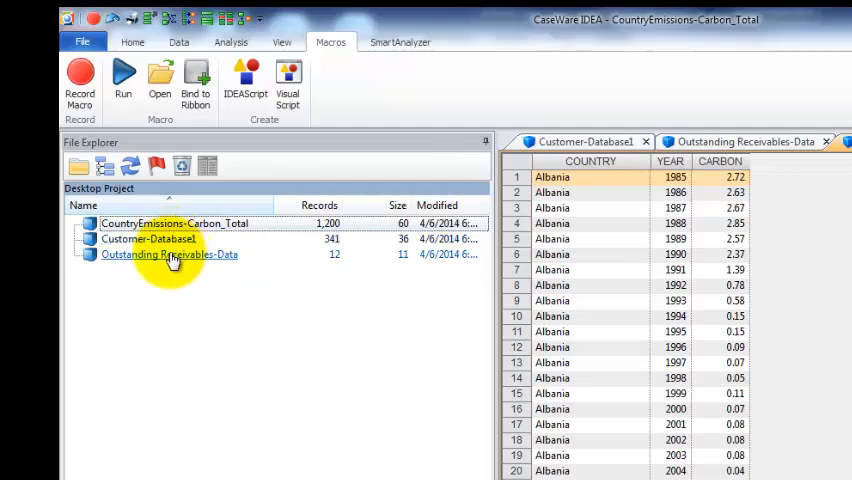
Open CountryEmissions-Carbon_Total and show the Analysis commands
{"action": "left_click", "coordinate": [174, 224]}
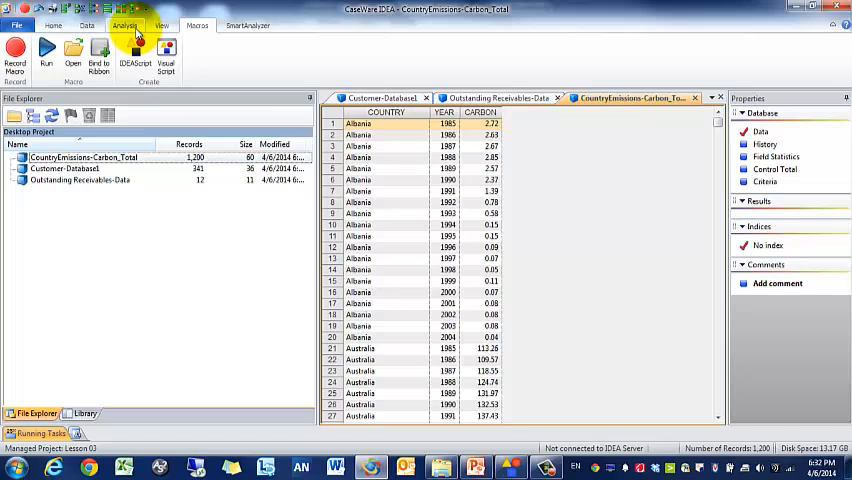
{"action": "left_click", "coordinate": [120, 24]}
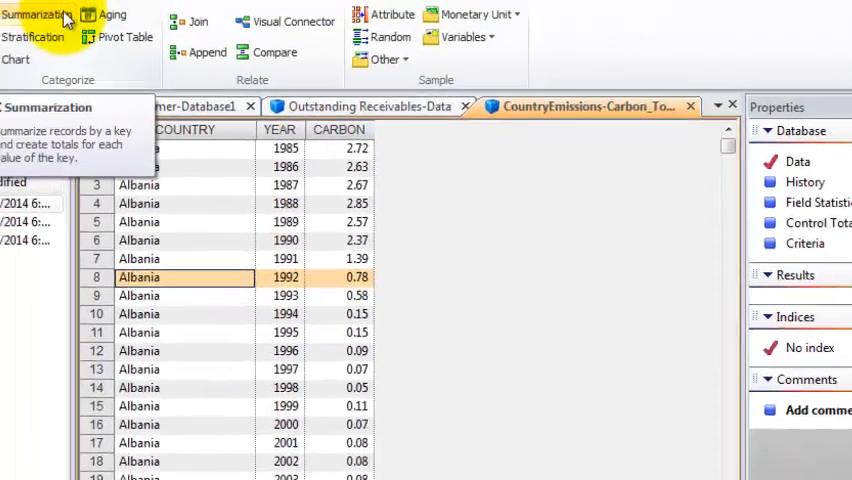
Summarize CARBON by COUNTRY with all statistics and percentages included in the output database
{"action": "left_click", "coordinate": [40, 16]}
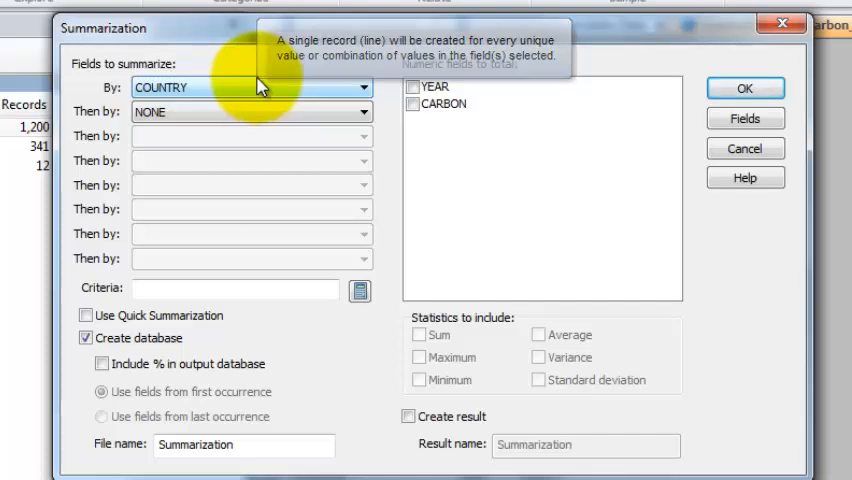
{"action": "mouse_move", "coordinate": [232, 92]}
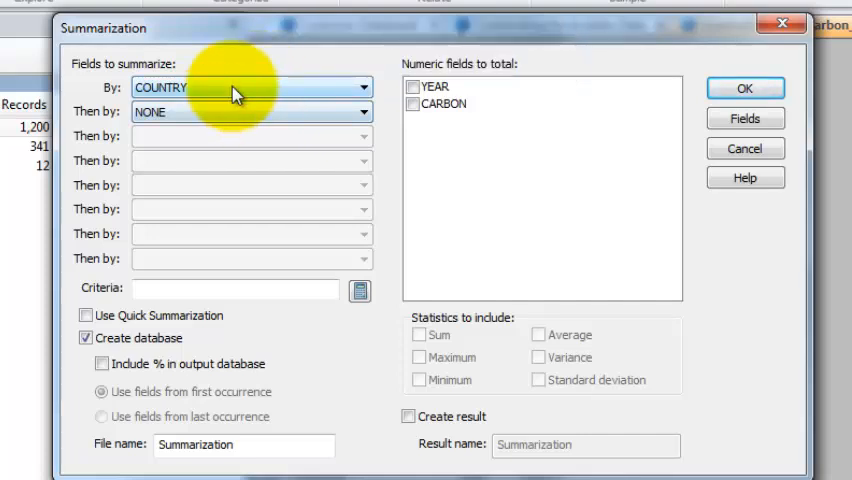
{"action": "mouse_move", "coordinate": [440, 108]}
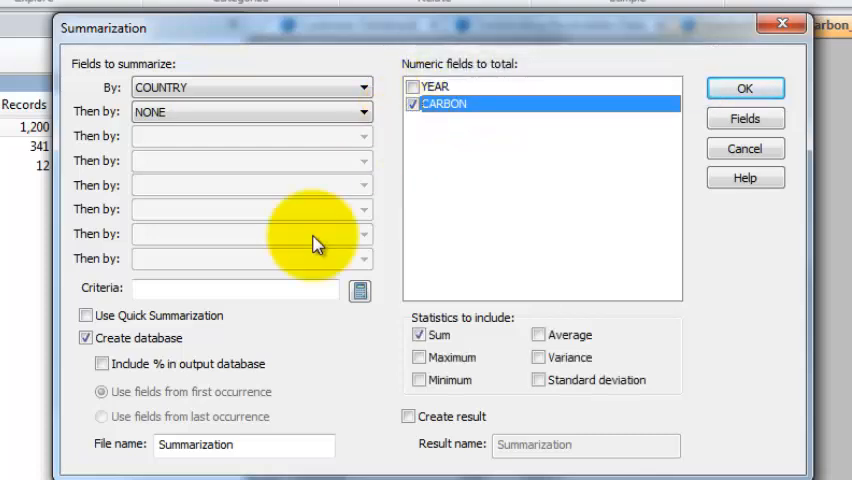
{"action": "mouse_move", "coordinate": [204, 318]}
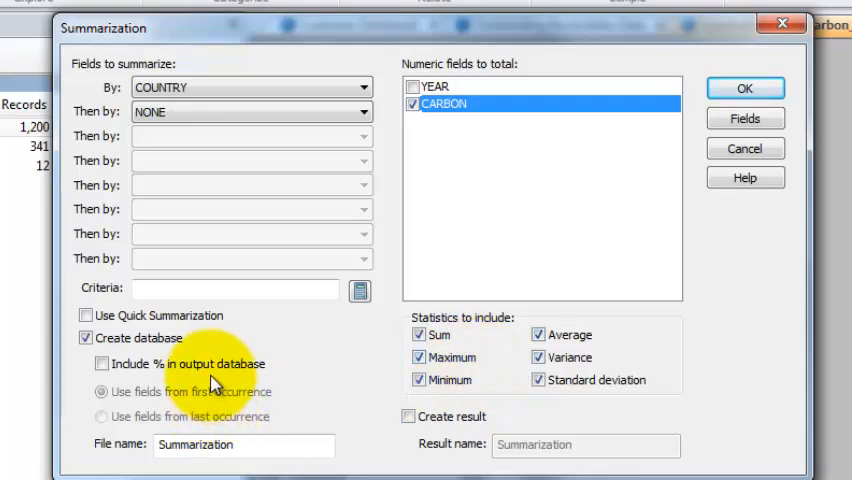
{"action": "left_click", "coordinate": [100, 364]}
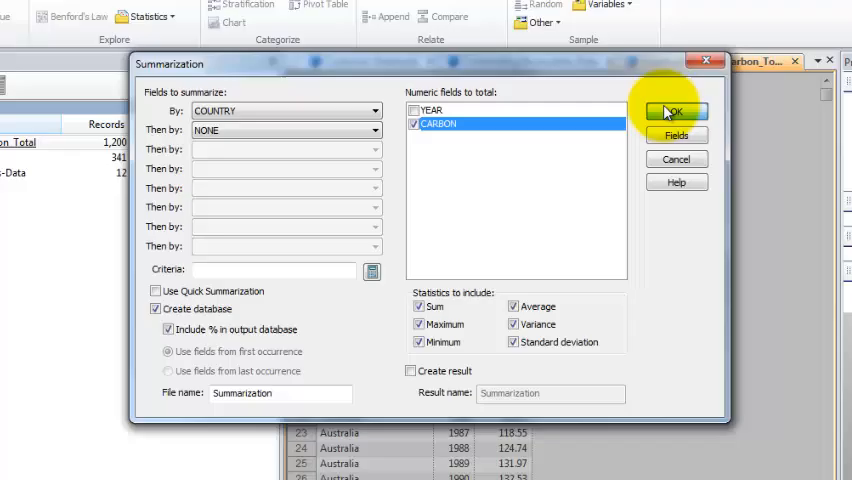
{"action": "left_click", "coordinate": [680, 112]}
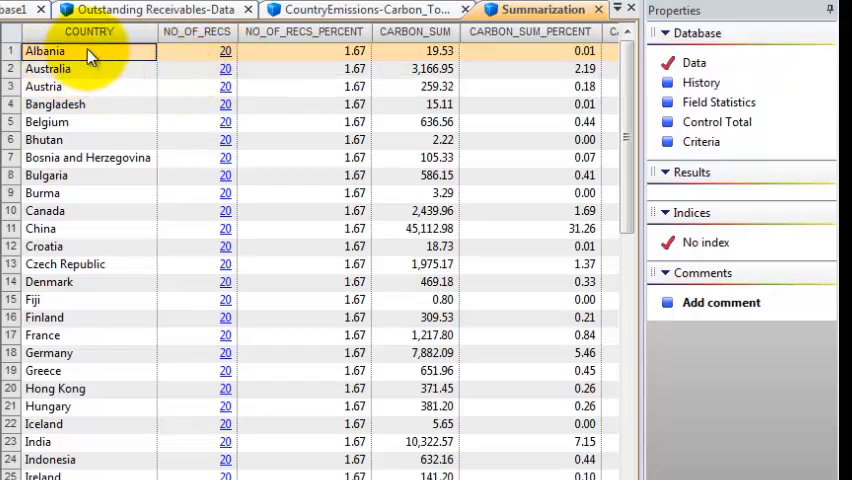
{"action": "mouse_move", "coordinate": [228, 62]}
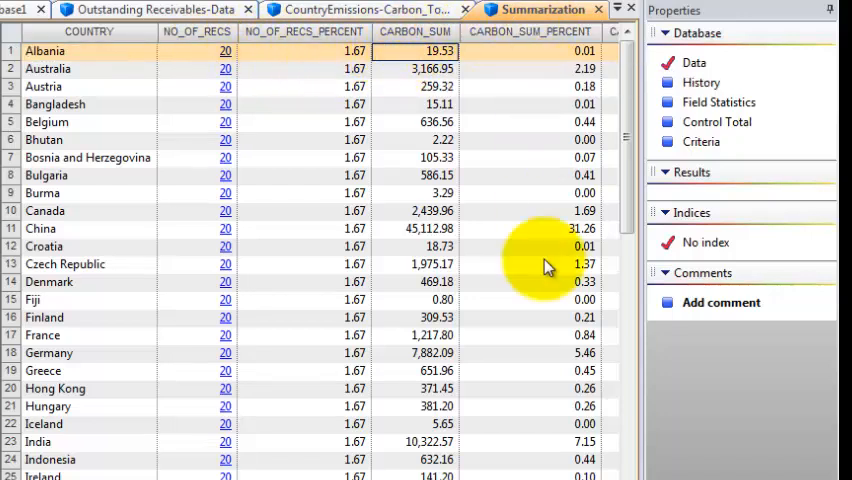
Sort the summary by CARBON_SUM descending and restore the File Explorer pane
{"action": "scroll", "scroll_direction": "right", "scroll_amount": 3}
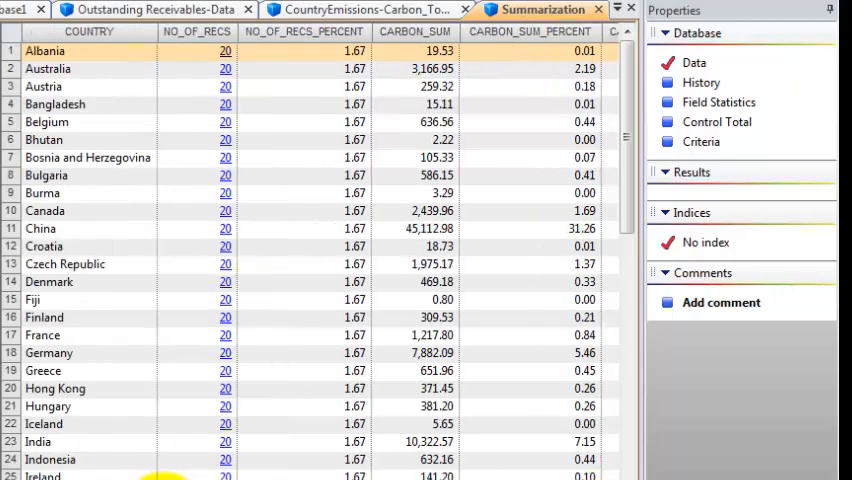
{"action": "left_click", "coordinate": [412, 34]}
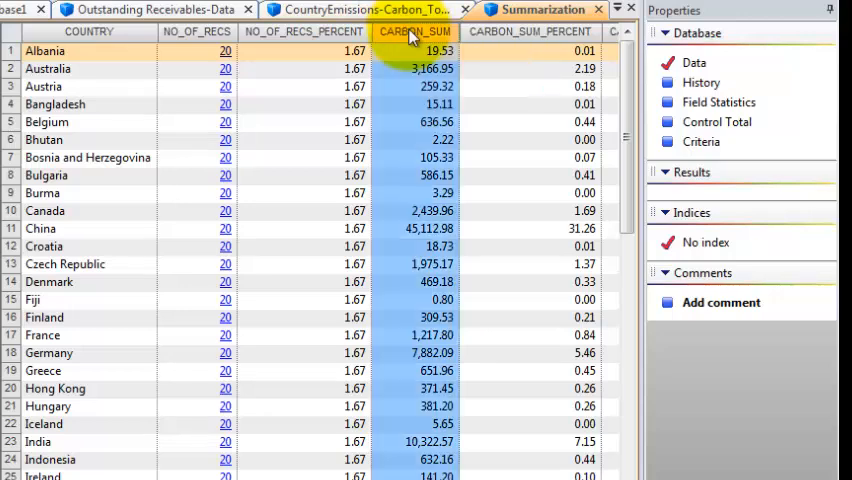
{"action": "left_click", "coordinate": [412, 32]}
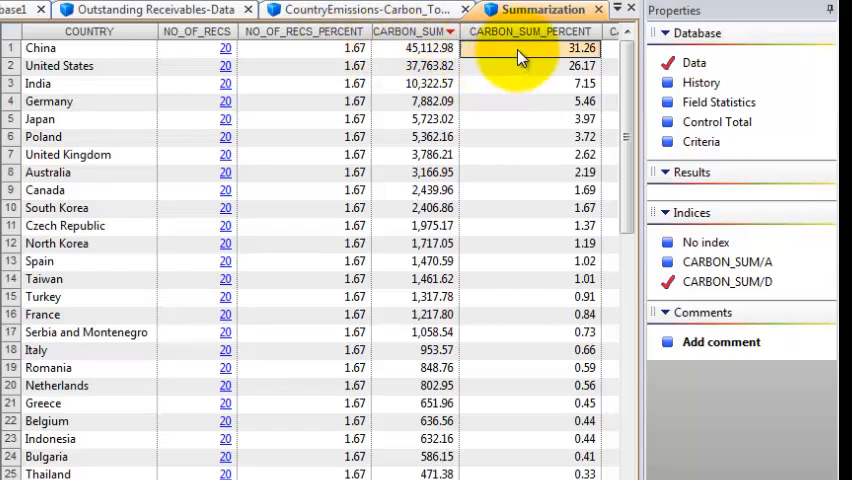
{"action": "left_click", "coordinate": [530, 64]}
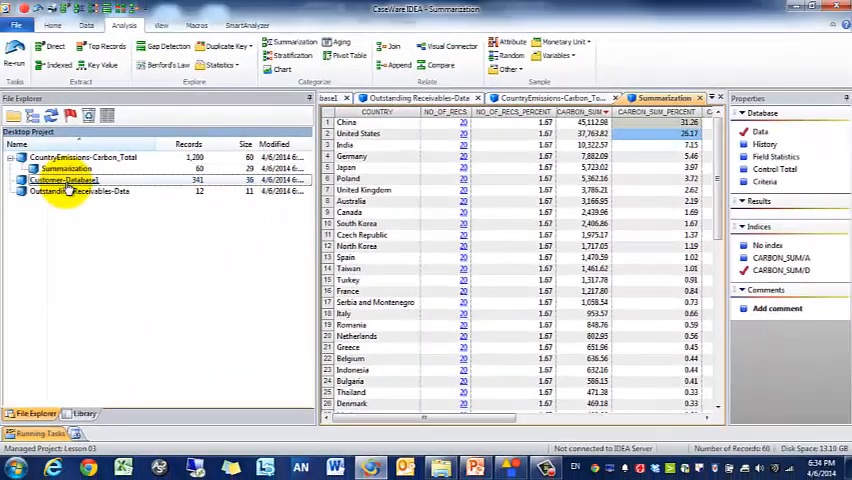
Open Outstanding Receivables-Data and start an Aging analysis
{"action": "double_click", "coordinate": [76, 180]}
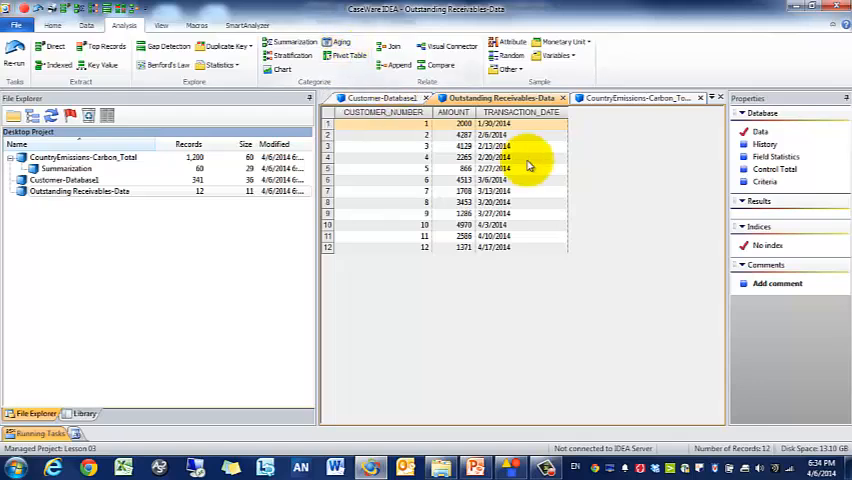
{"action": "mouse_move", "coordinate": [508, 136]}
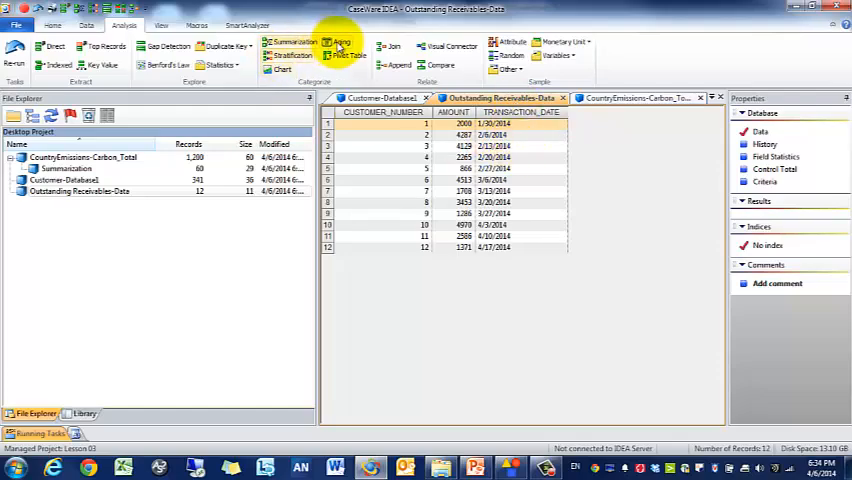
{"action": "left_click", "coordinate": [344, 40]}
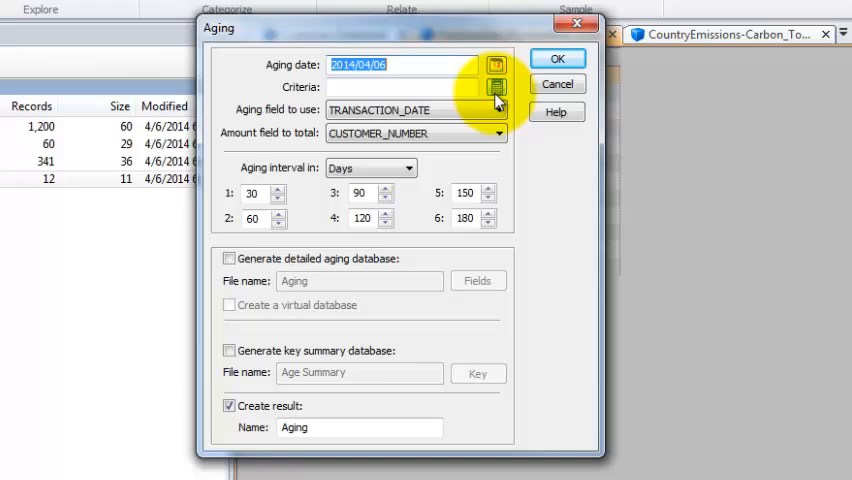
Age receivables as of 2014/04/30 on TRANSACTION_DATE totaling AMOUNT, generating a detailed aging database
{"action": "left_click", "coordinate": [492, 58]}
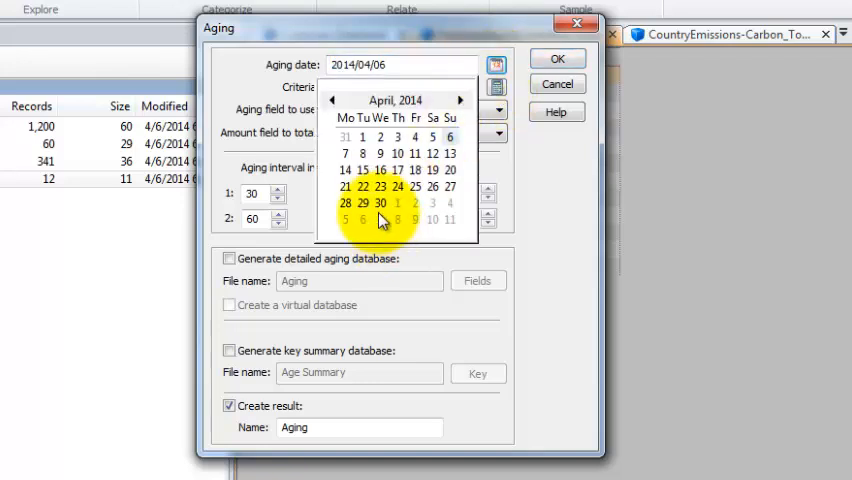
{"action": "left_click", "coordinate": [380, 202]}
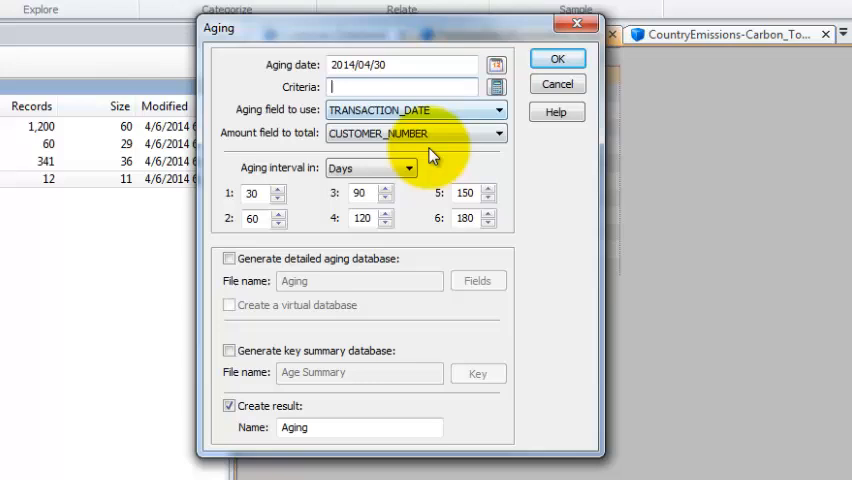
{"action": "mouse_move", "coordinate": [468, 118]}
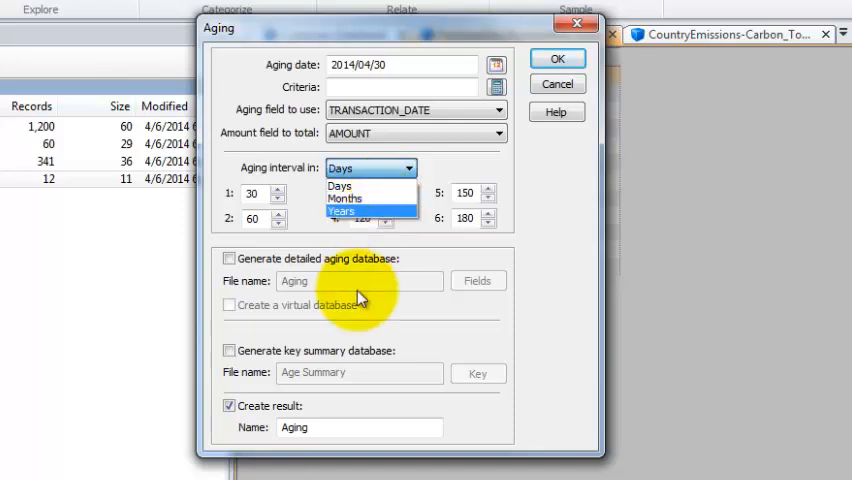
{"action": "left_click", "coordinate": [228, 258]}
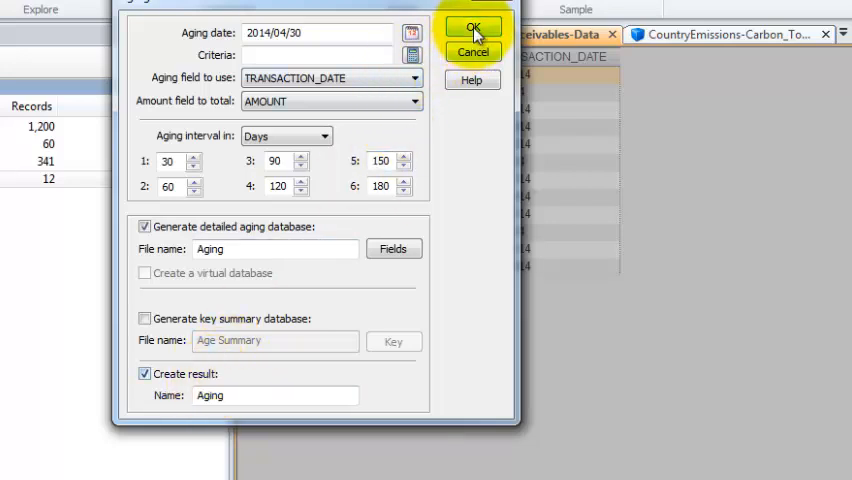
{"action": "left_click", "coordinate": [476, 24]}
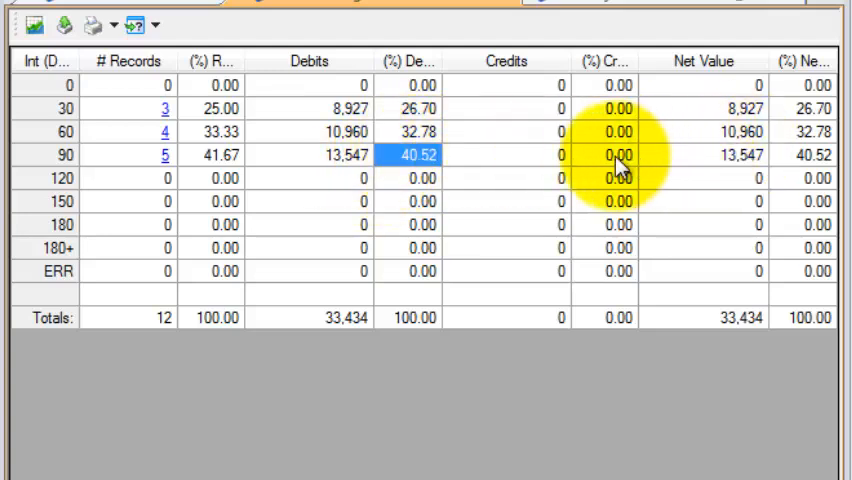
Extract the 90-day aging band records into a new database named Customer - Late AR
{"action": "left_click", "coordinate": [212, 156]}
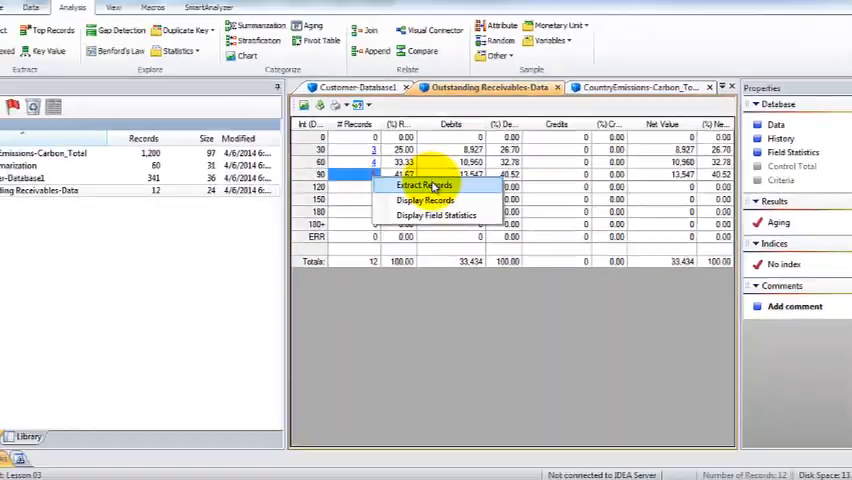
{"action": "left_click", "coordinate": [424, 184]}
{"action": "type", "text": "Customer - Late AR"}
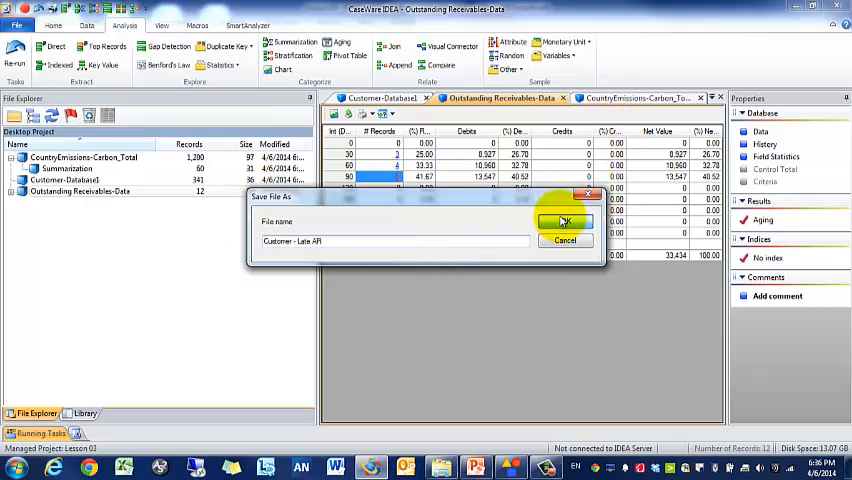
{"action": "left_click", "coordinate": [566, 220]}
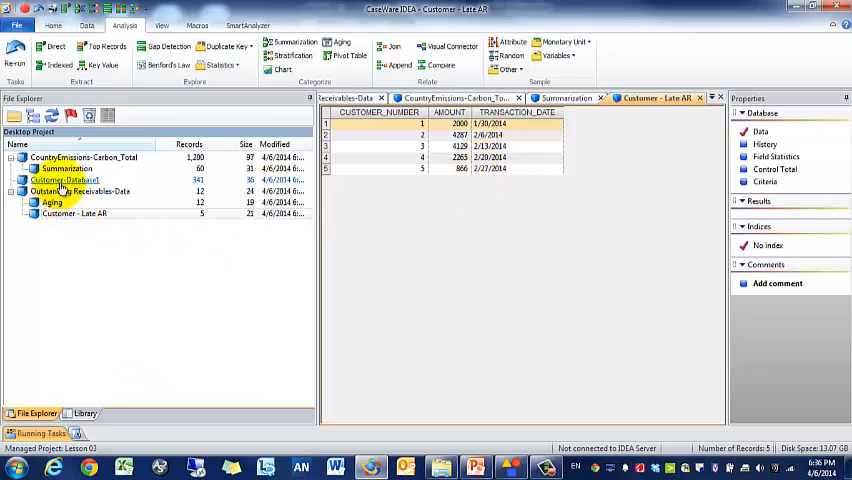
Open the Customer database and select the CREDIT_LIM column for stratification
{"action": "double_click", "coordinate": [64, 180]}
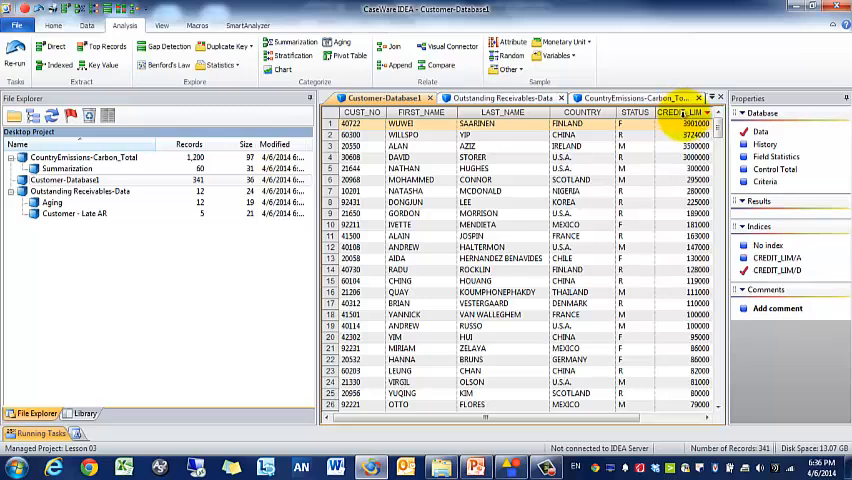
{"action": "left_click", "coordinate": [688, 112]}
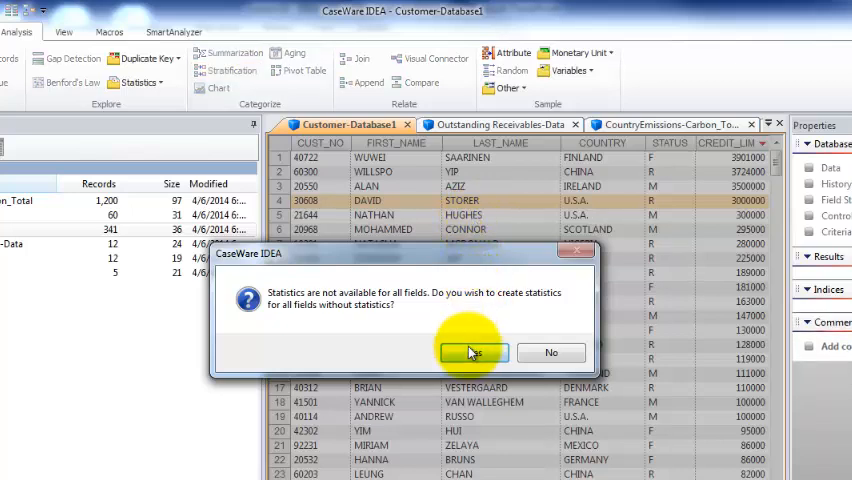
Create field statistics, then stratify CREDIT_LIM in 100,000 bands totaling CREDIT_LIM with stratum intervals in a new database
{"action": "left_click", "coordinate": [472, 352]}
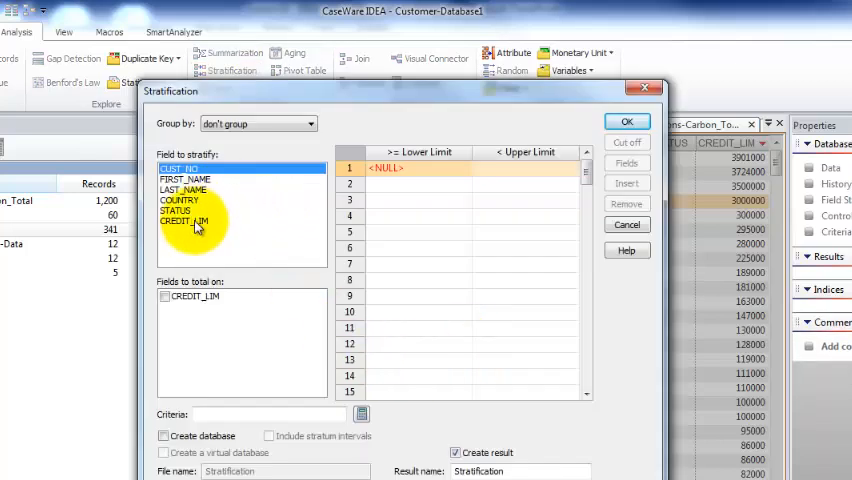
{"action": "left_click", "coordinate": [184, 220]}
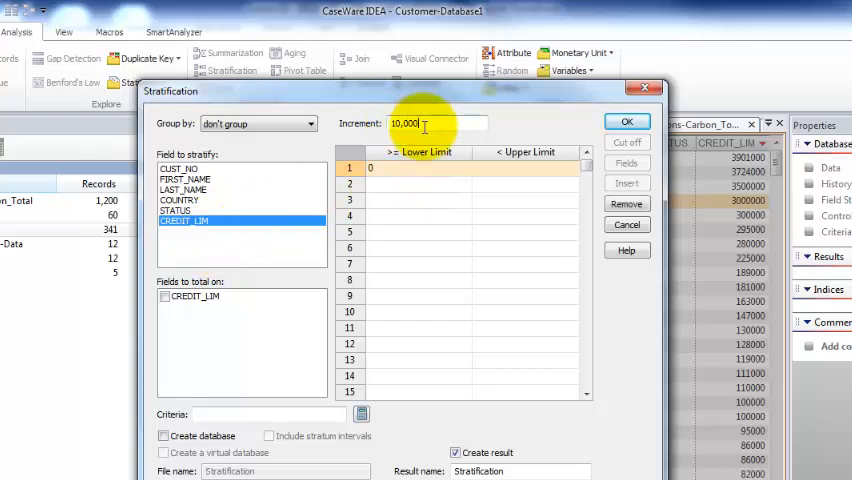
{"action": "type", "text": "100,000"}
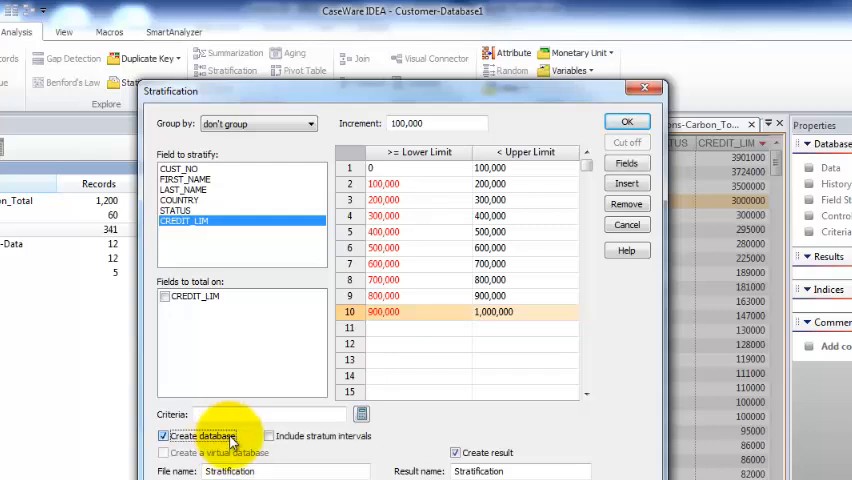
{"action": "mouse_move", "coordinate": [290, 438]}
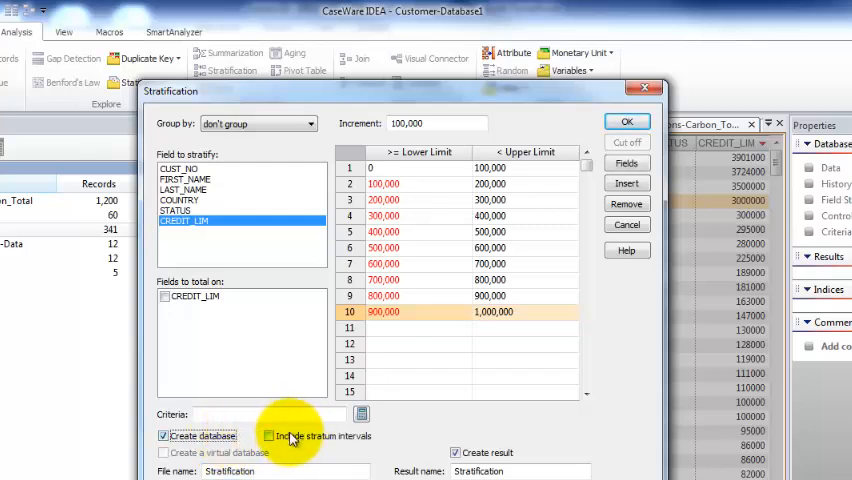
{"action": "left_click", "coordinate": [268, 436]}
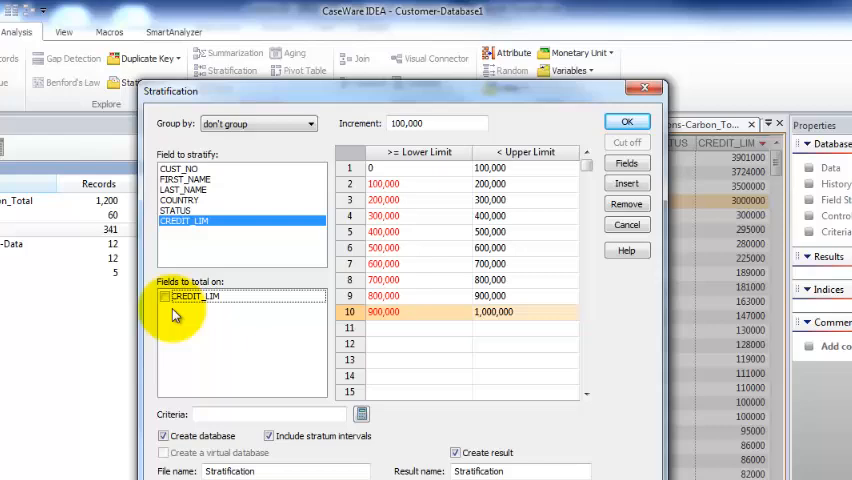
{"action": "left_click", "coordinate": [168, 296]}
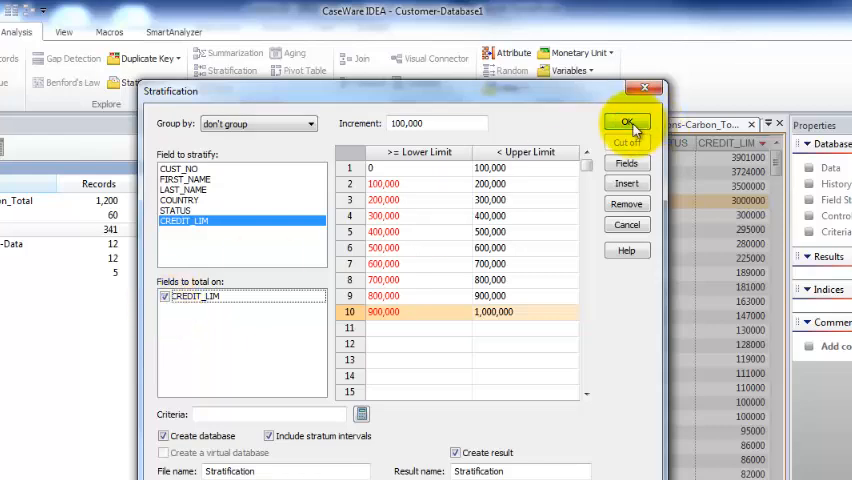
Run the stratification, yielding 341 customers with 4 upper-limit exceptions totaling 14,125,000
{"action": "left_click", "coordinate": [626, 122]}
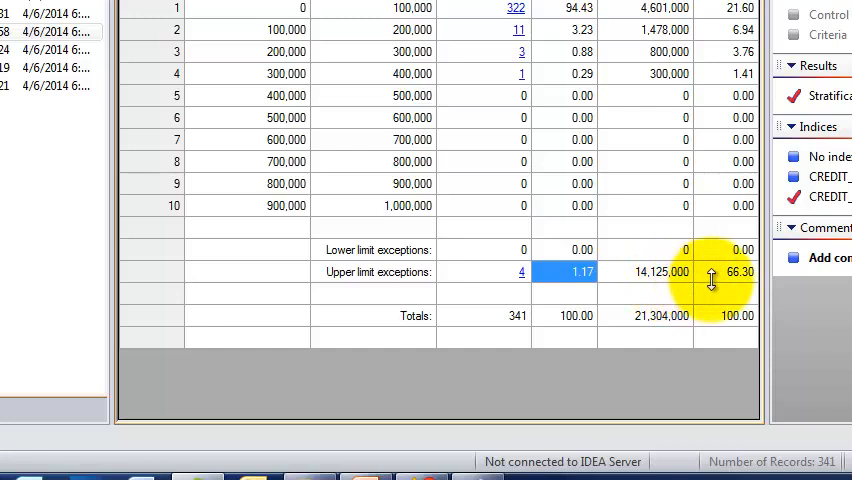
{"action": "mouse_move", "coordinate": [732, 288]}
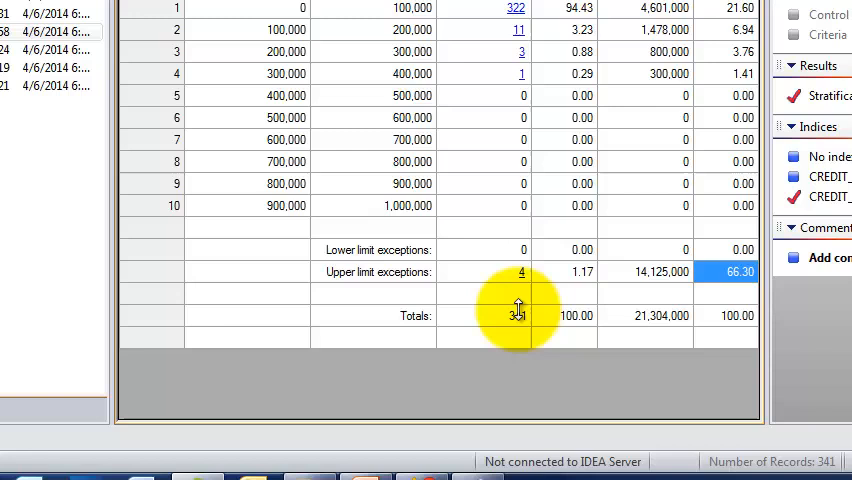
Extract the upper-limit exception records into a database named Large Credit Limit Customers
{"action": "right_click", "coordinate": [520, 272]}
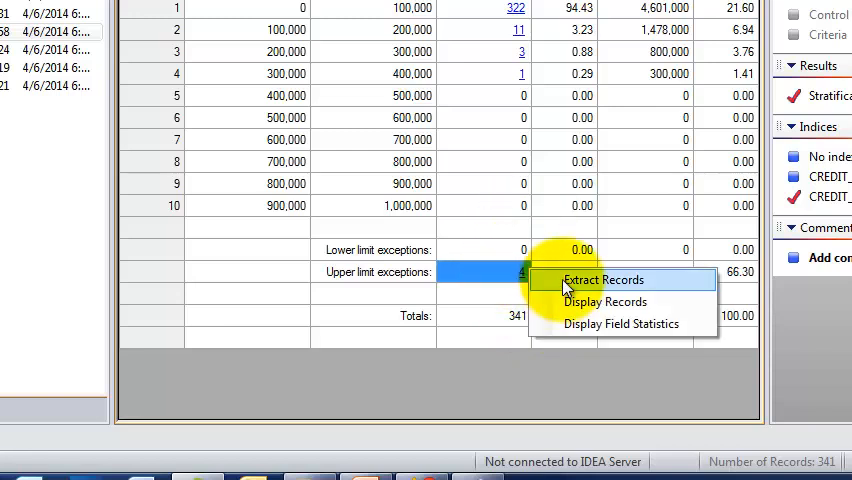
{"action": "left_click", "coordinate": [602, 280]}
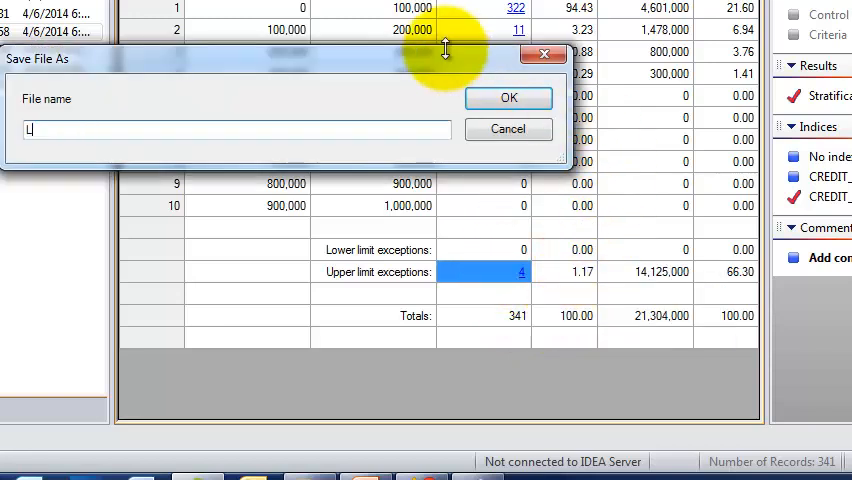
{"action": "type", "text": "arge C"}
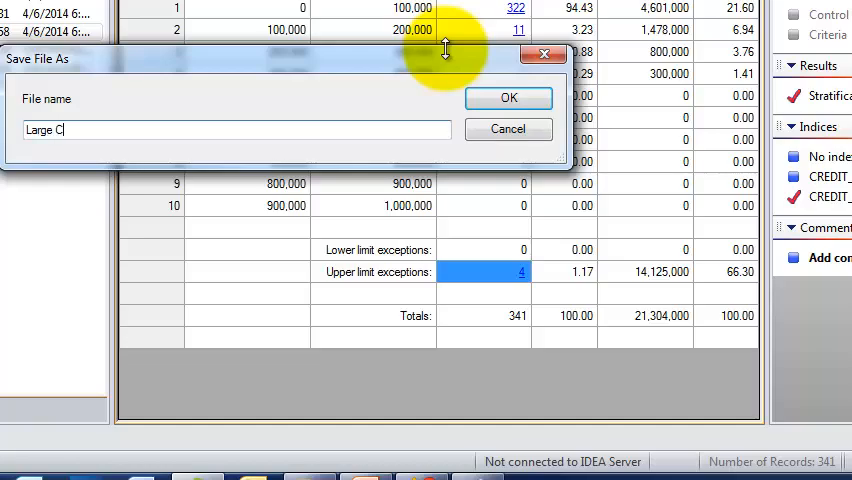
{"action": "type", "text": "redit Limit Customers"}
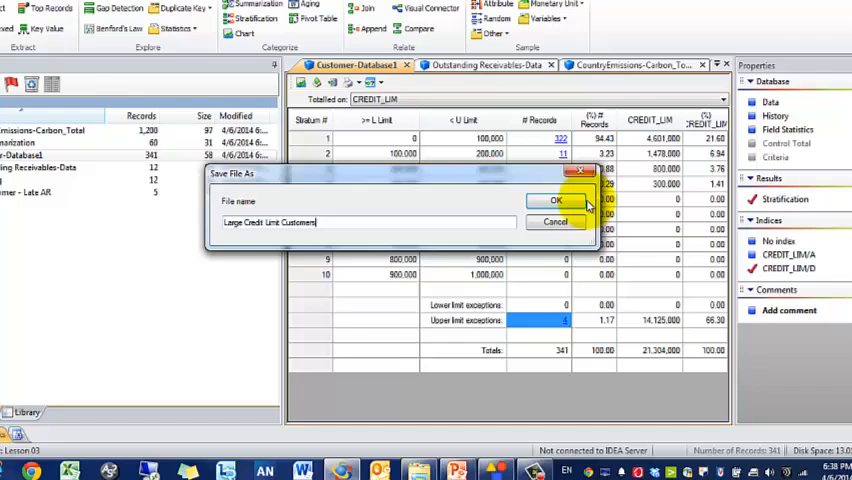
{"action": "left_click", "coordinate": [554, 200]}
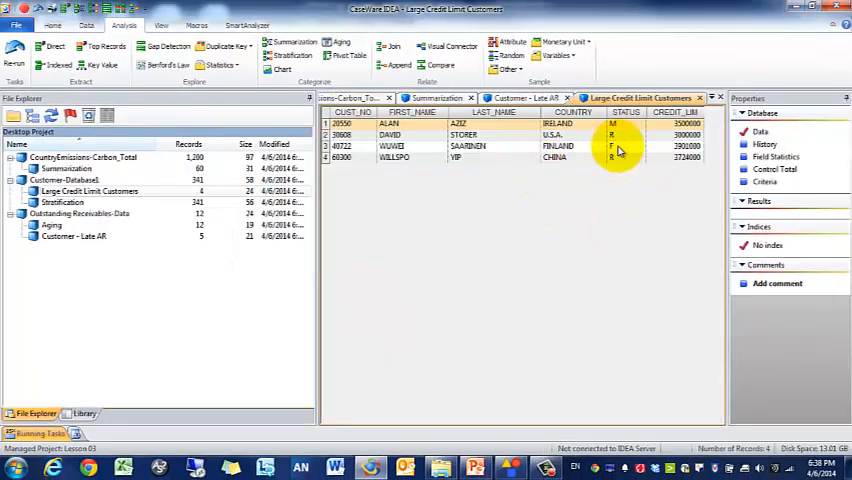
{"action": "mouse_move", "coordinate": [632, 202]}
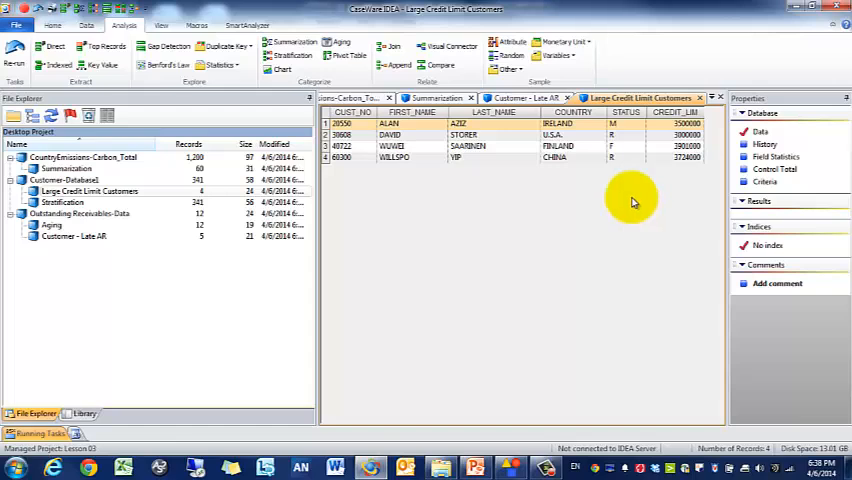
{"action": "mouse_move", "coordinate": [656, 158]}
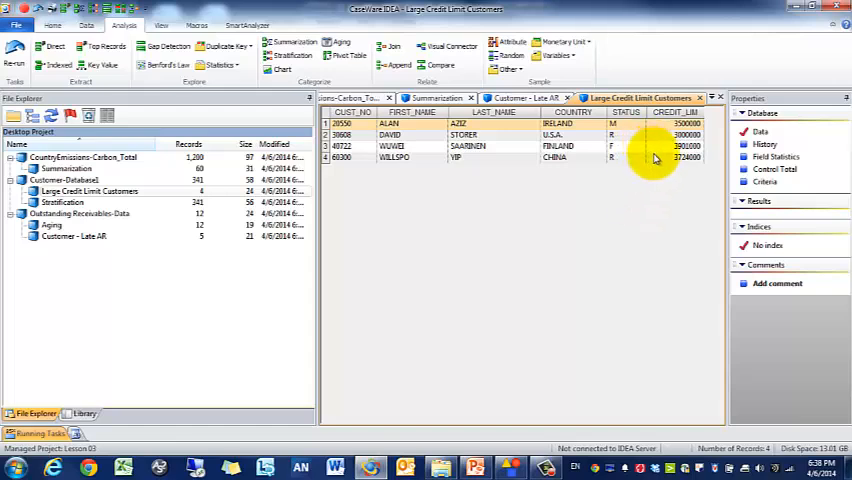
{"action": "mouse_move", "coordinate": [450, 164]}
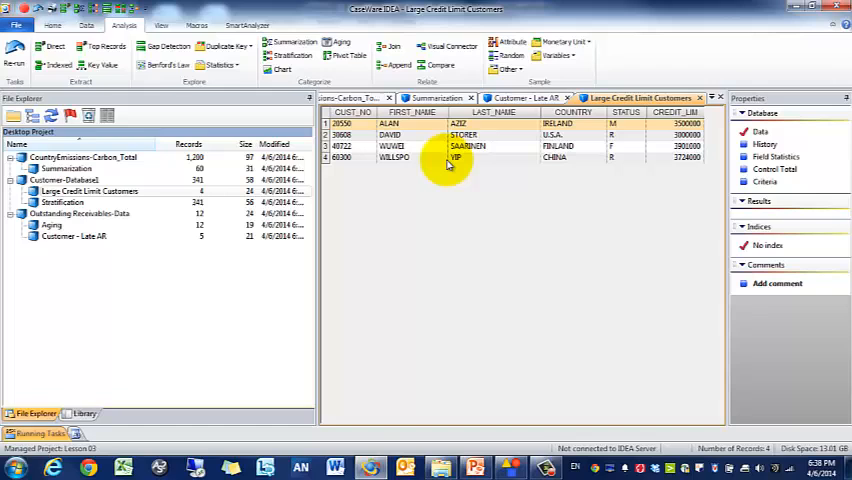
{"action": "mouse_move", "coordinate": [696, 156]}
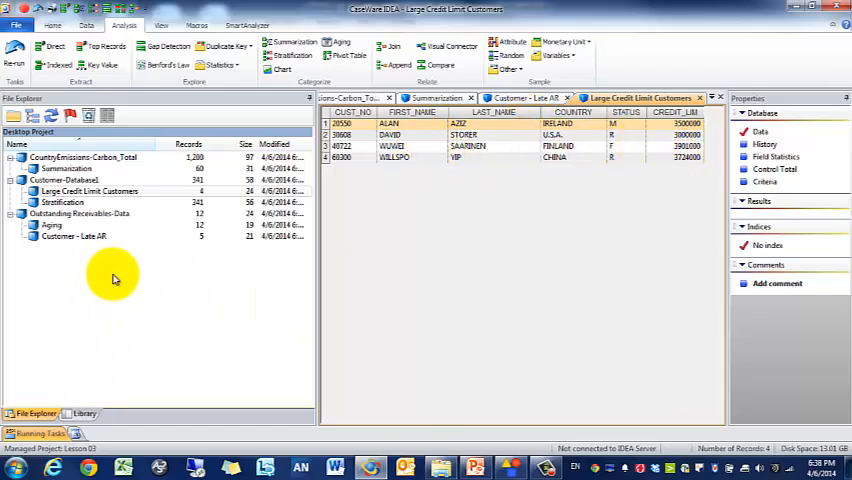
Create a pivot table on the Customer database, accepting the default result name
{"action": "left_click", "coordinate": [62, 202]}
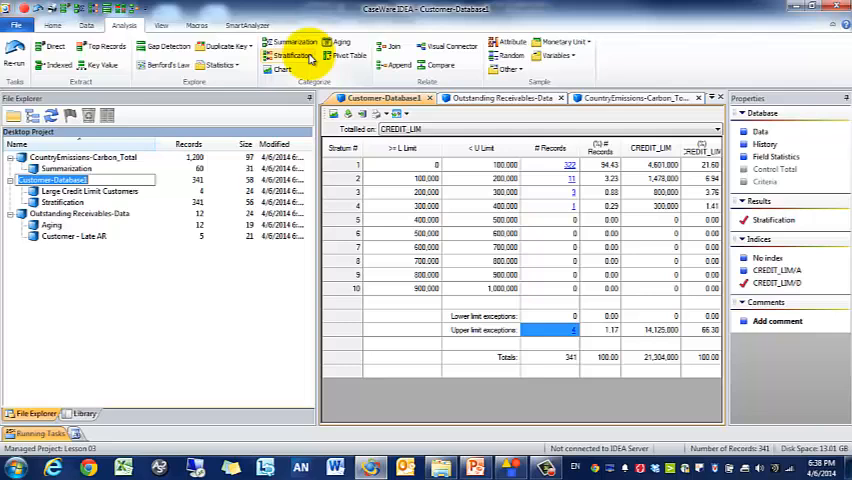
{"action": "mouse_move", "coordinate": [344, 48]}
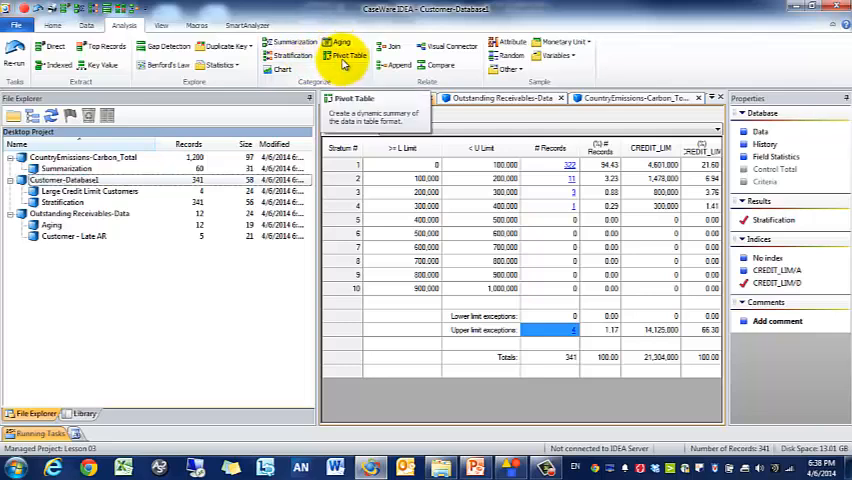
{"action": "left_click", "coordinate": [350, 54]}
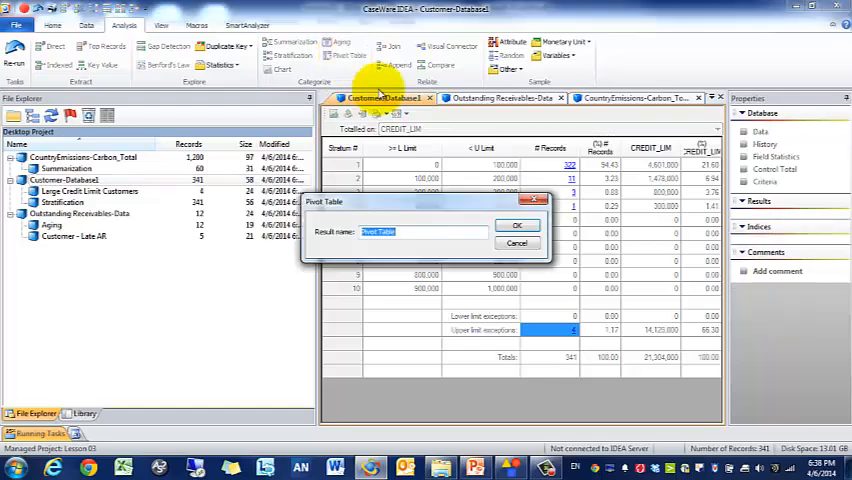
{"action": "left_click", "coordinate": [516, 224]}
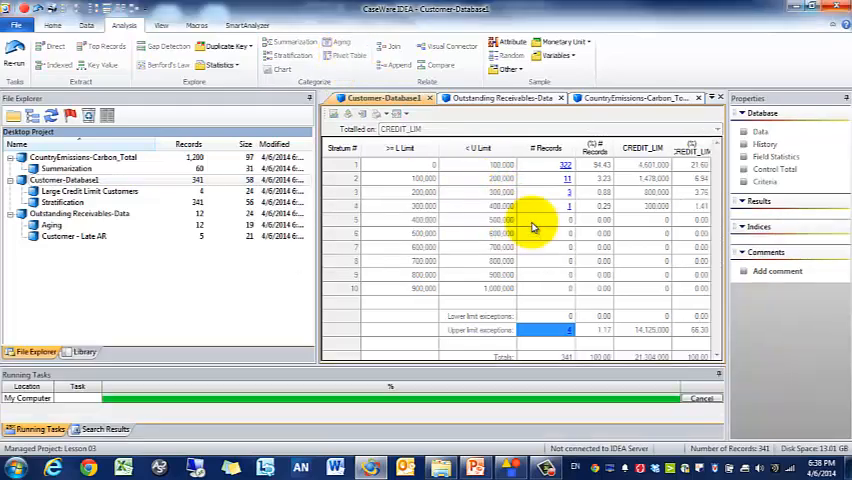
{"action": "left_click", "coordinate": [342, 44]}
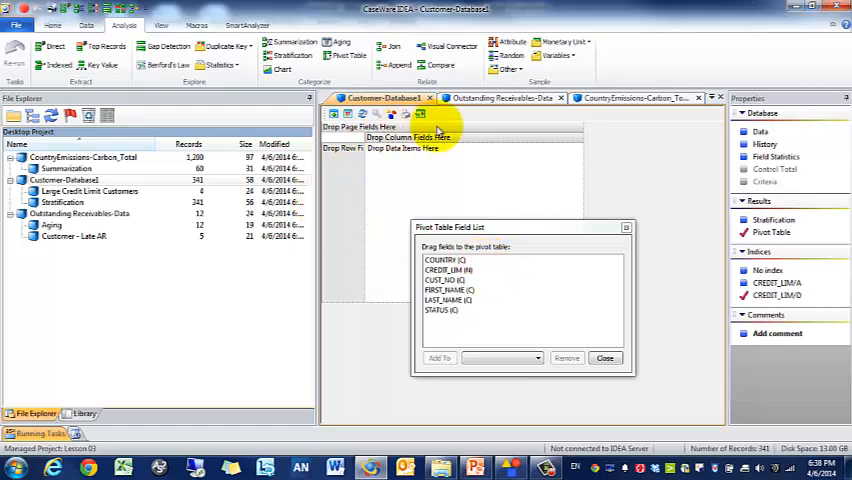
Place COUNTRY on rows, STATUS on columns and CREDIT_LIM totals in the data area
{"action": "left_click", "coordinate": [446, 268]}
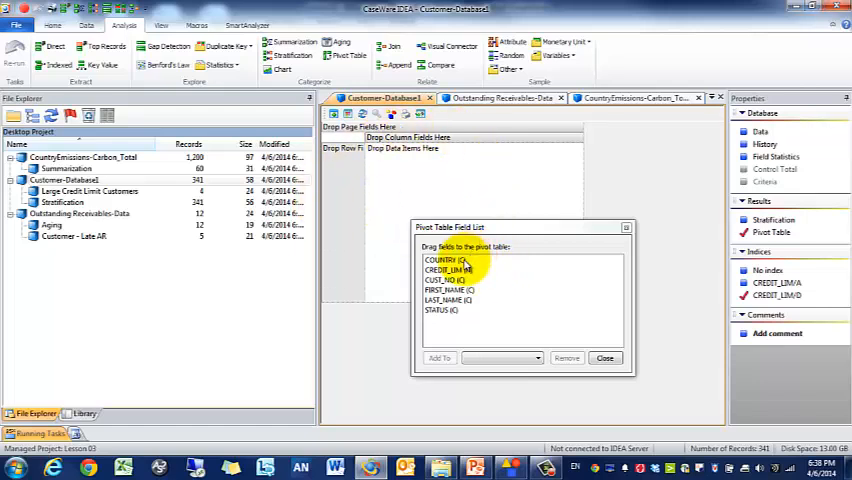
{"action": "left_click", "coordinate": [440, 310]}
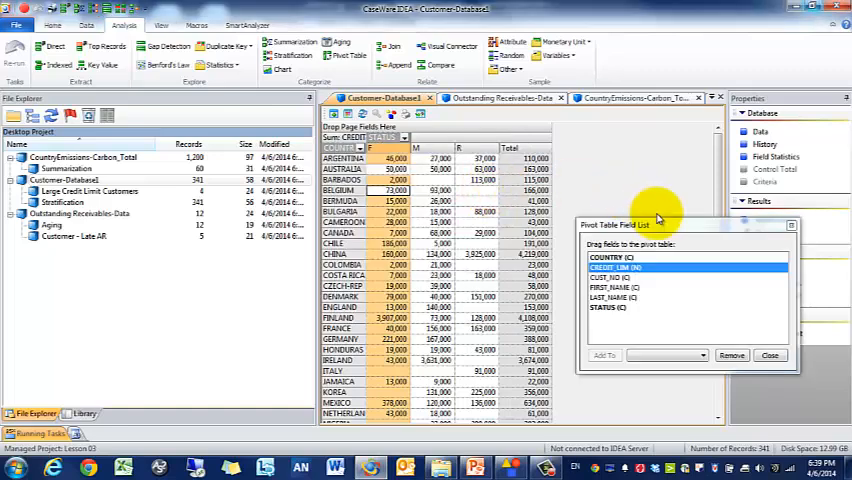
{"action": "left_click", "coordinate": [768, 356]}
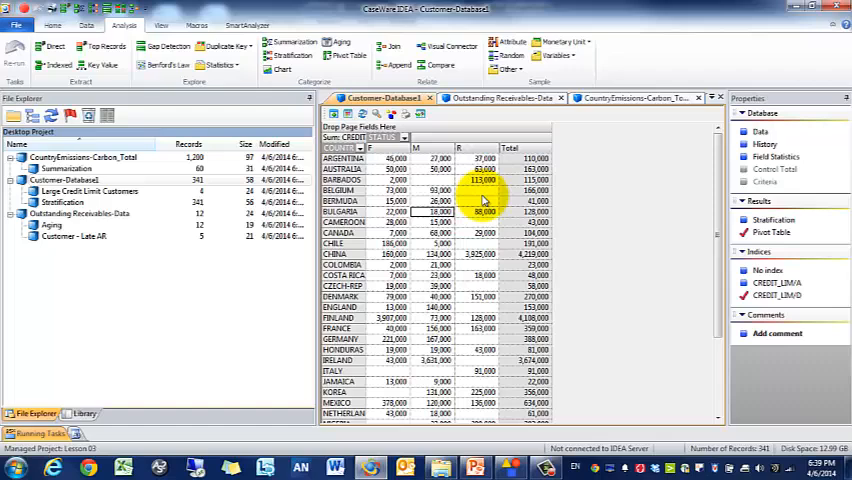
{"action": "mouse_move", "coordinate": [492, 192]}
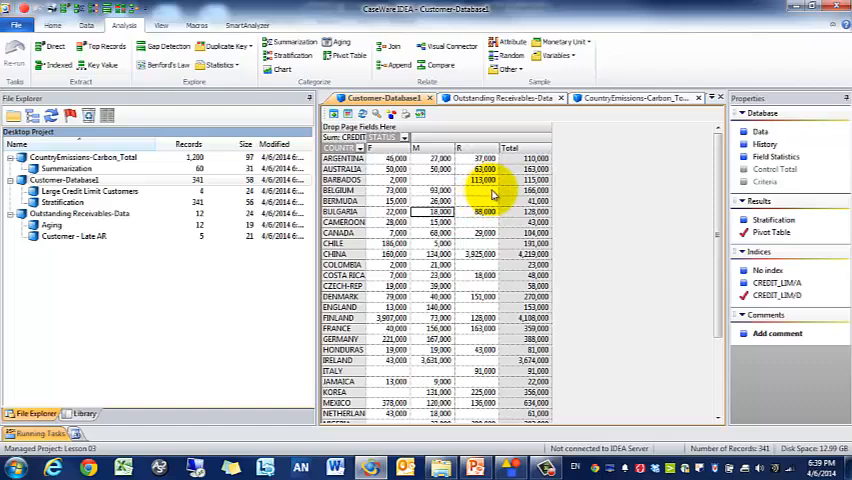